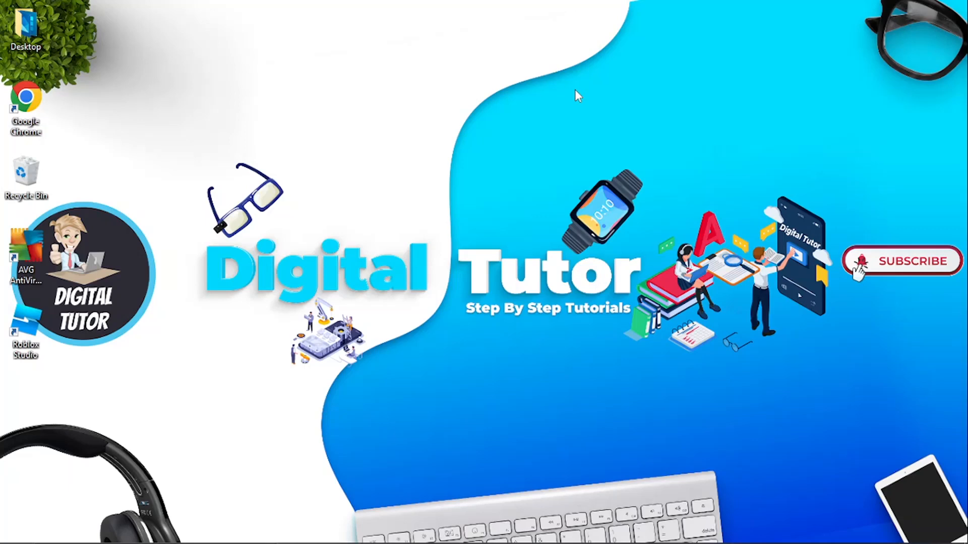
{"action": "mouse_move", "coordinate": [667, 539]}
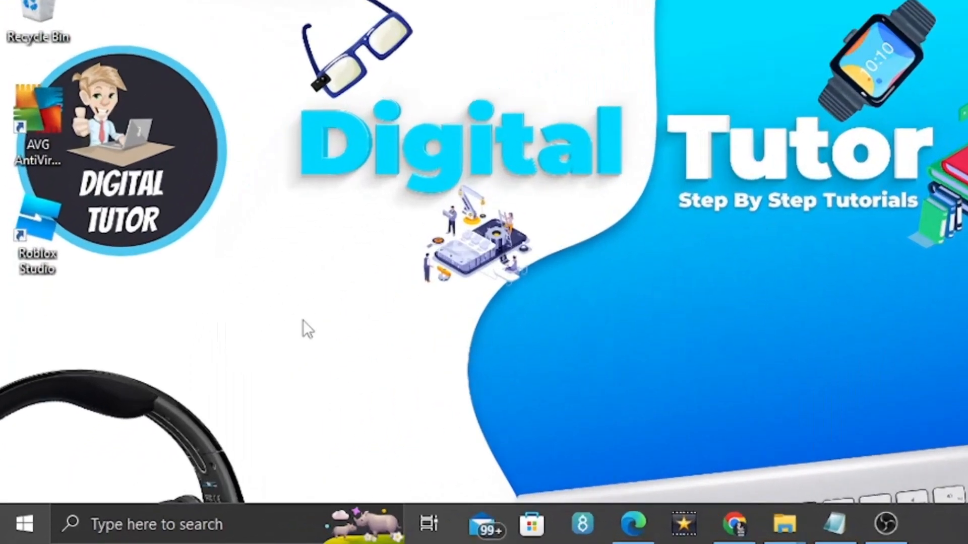
- Search for cmd and run Command Prompt as administrator
{"action": "type", "text": "cmd"}
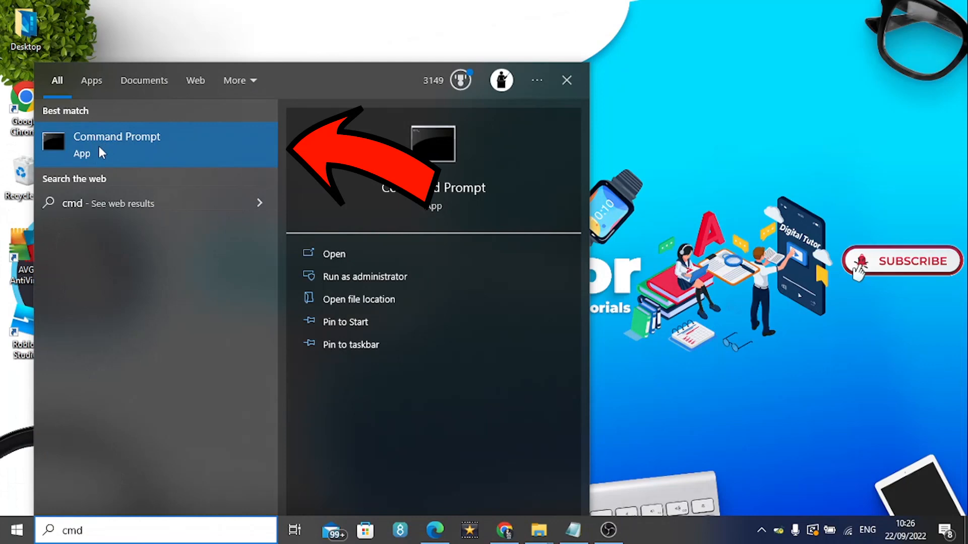
{"action": "right_click", "coordinate": [116, 137]}
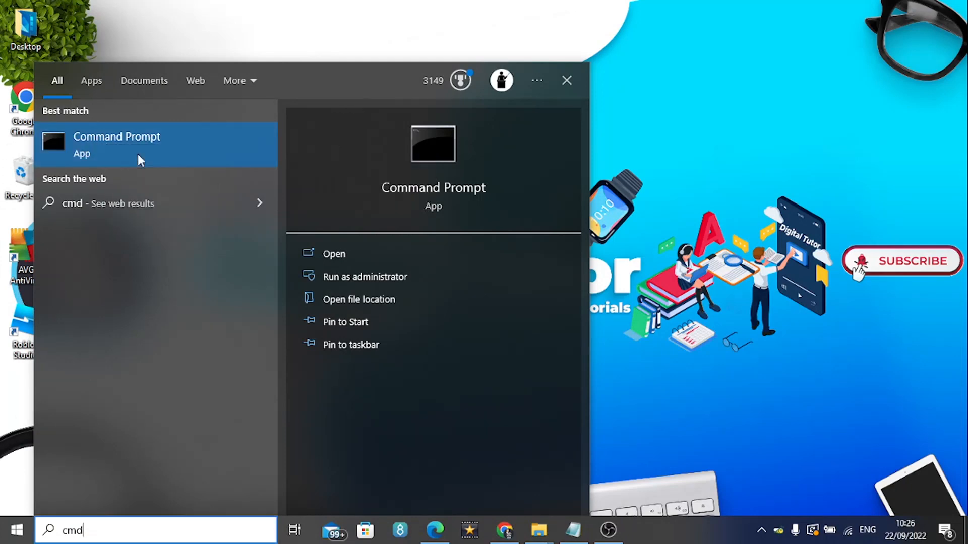
{"action": "left_click", "coordinate": [364, 276]}
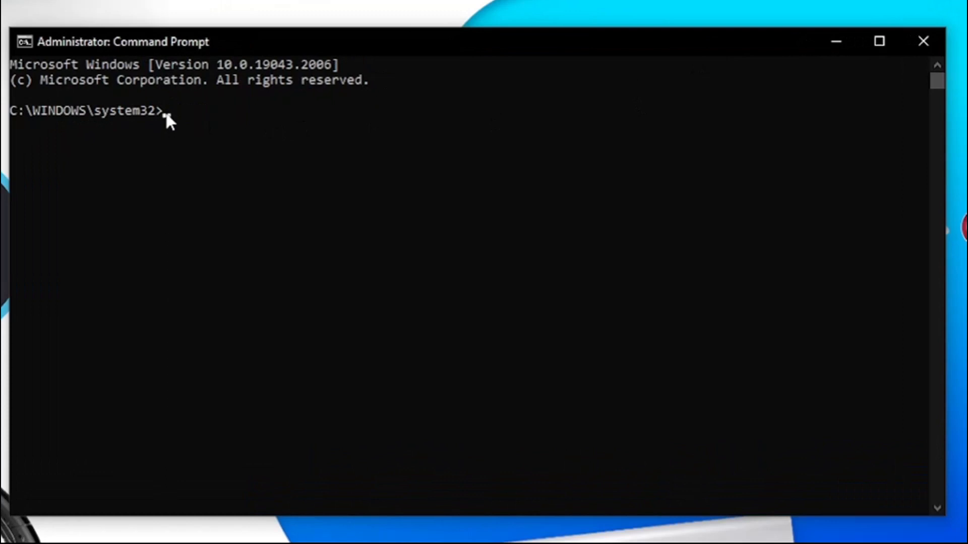
- Run ipconfig /flushdns to clear the DNS resolver cache
{"action": "type", "text": "ip"}
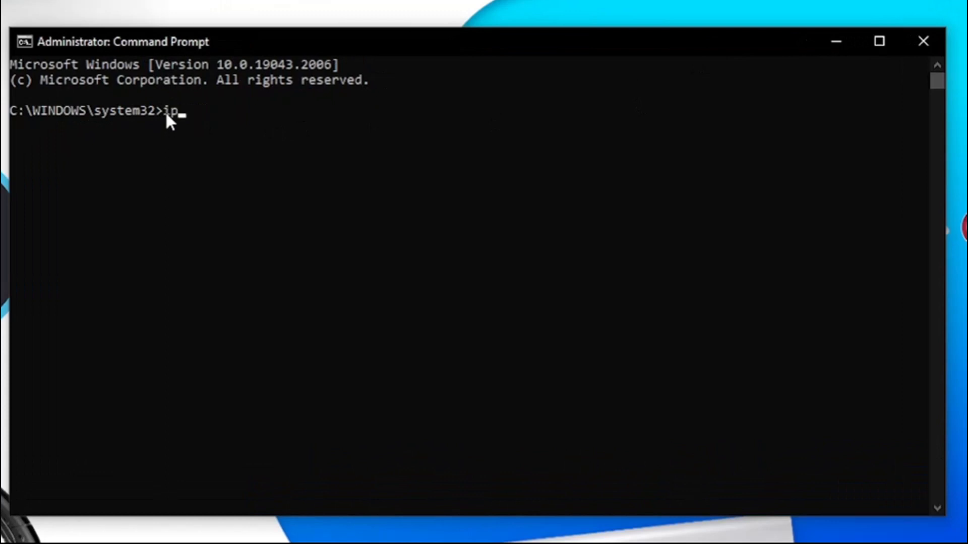
{"action": "type", "text": "conf"}
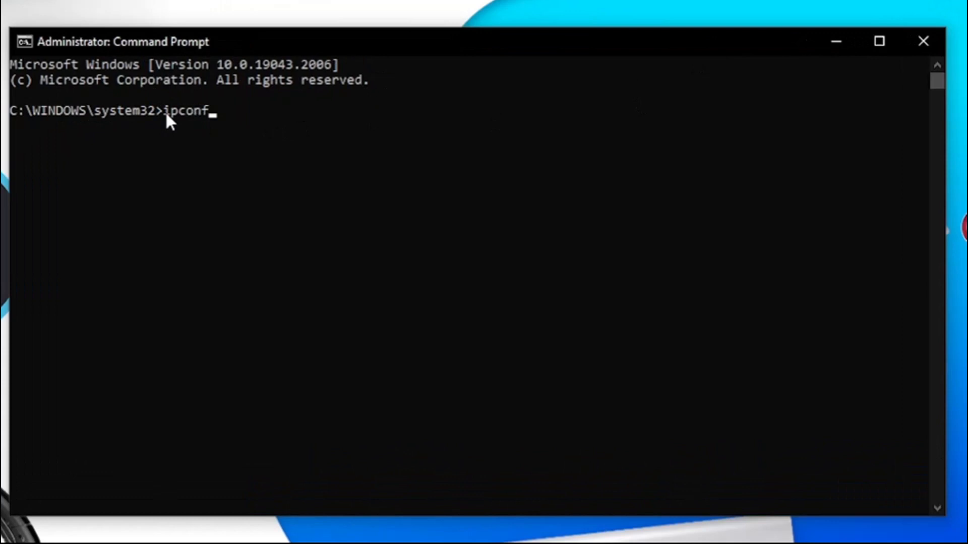
{"action": "type", "text": "ig"}
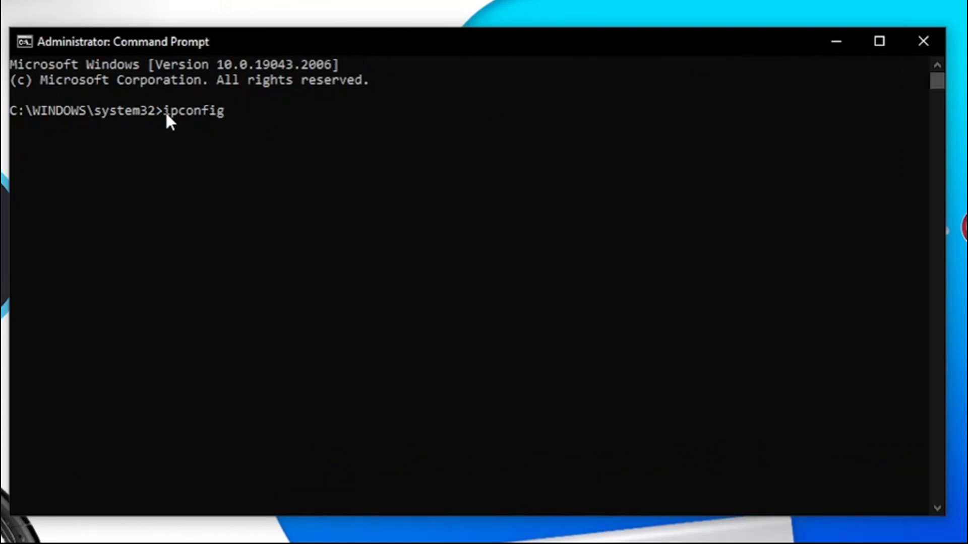
{"action": "type", "text": "/"}
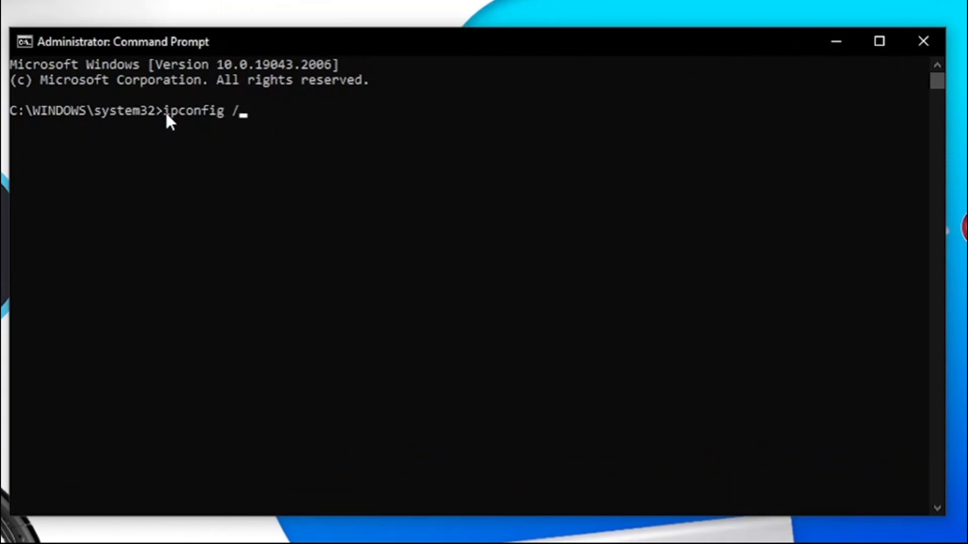
{"action": "type", "text": "flu"}
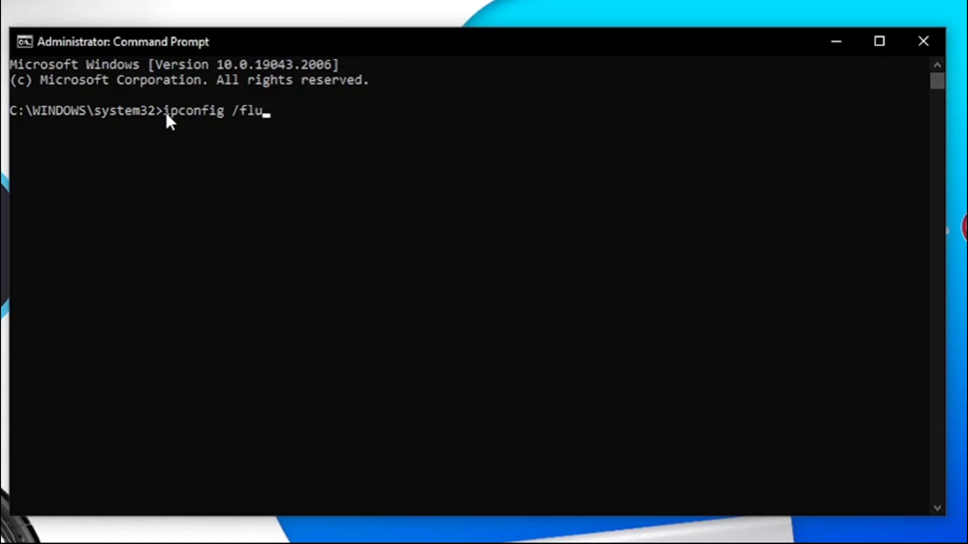
{"action": "type", "text": "shdn"}
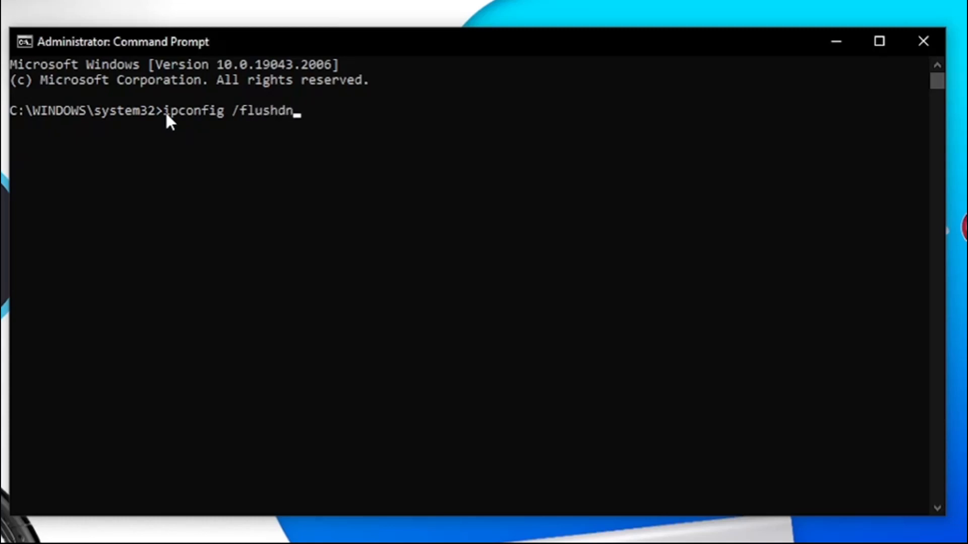
{"action": "type", "text": "s"}
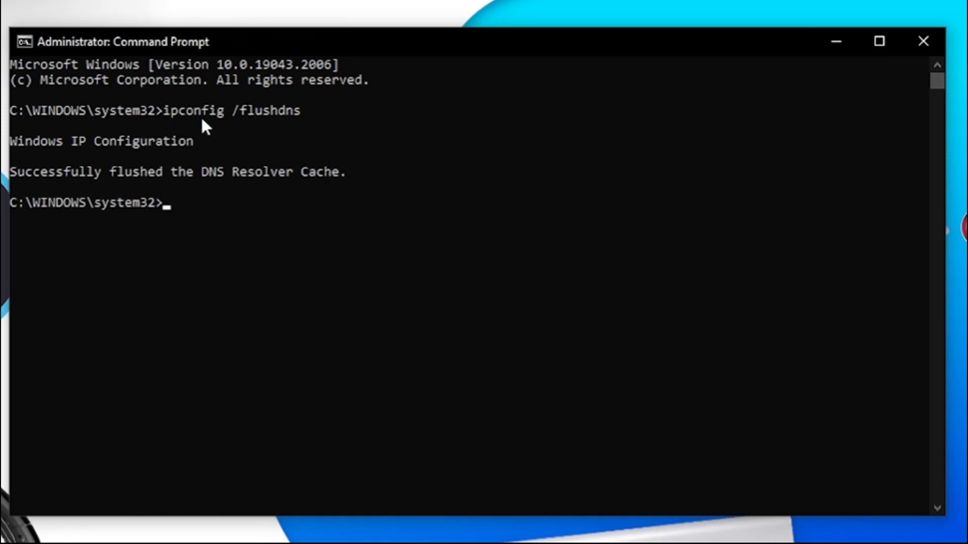
{"action": "mouse_move", "coordinate": [190, 174]}
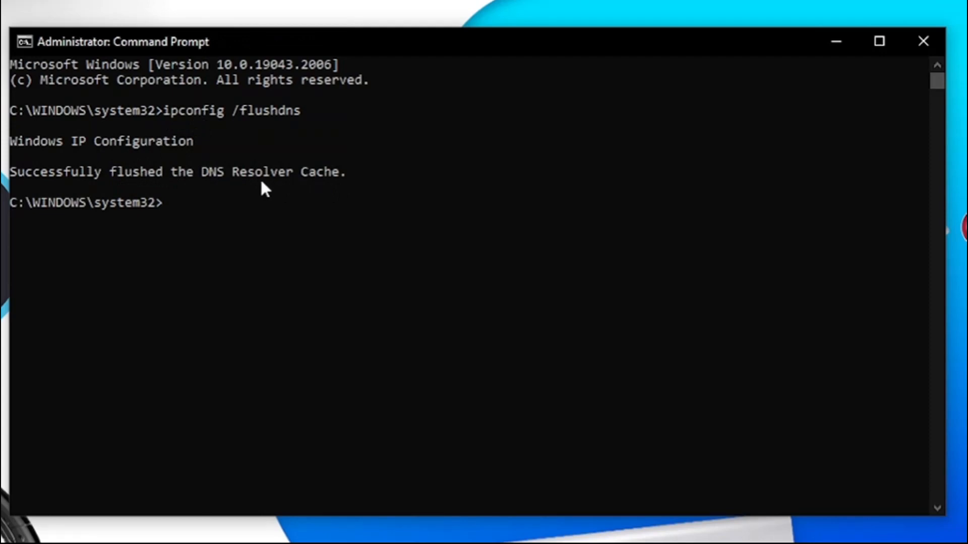
- Run netsh winsock to list the available Winsock subcommands
{"action": "type", "text": "ne"}
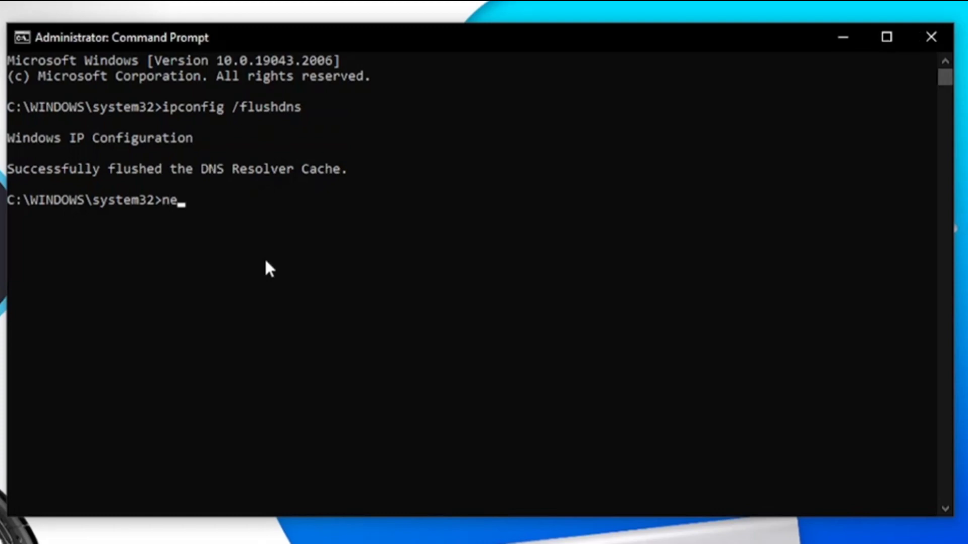
{"action": "type", "text": "tsh wi"}
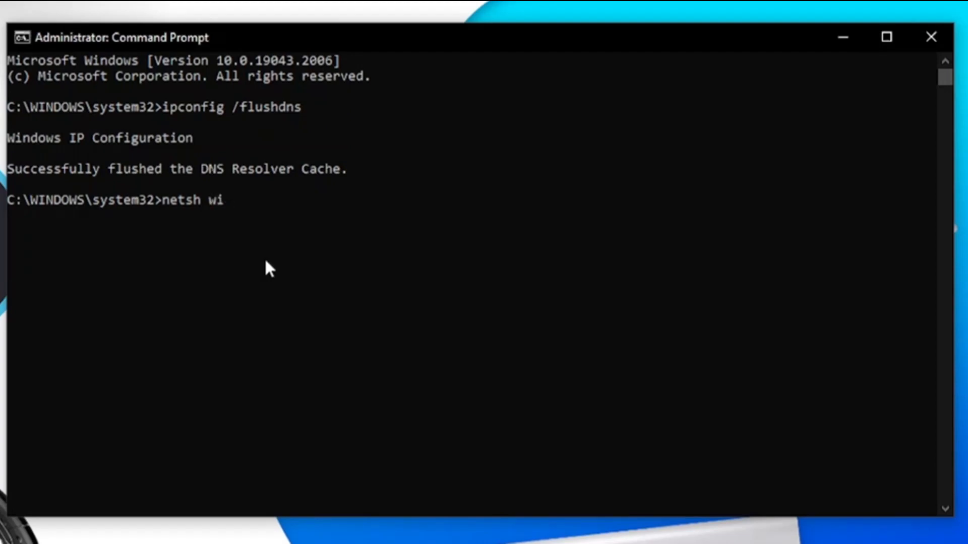
{"action": "type", "text": "ns"}
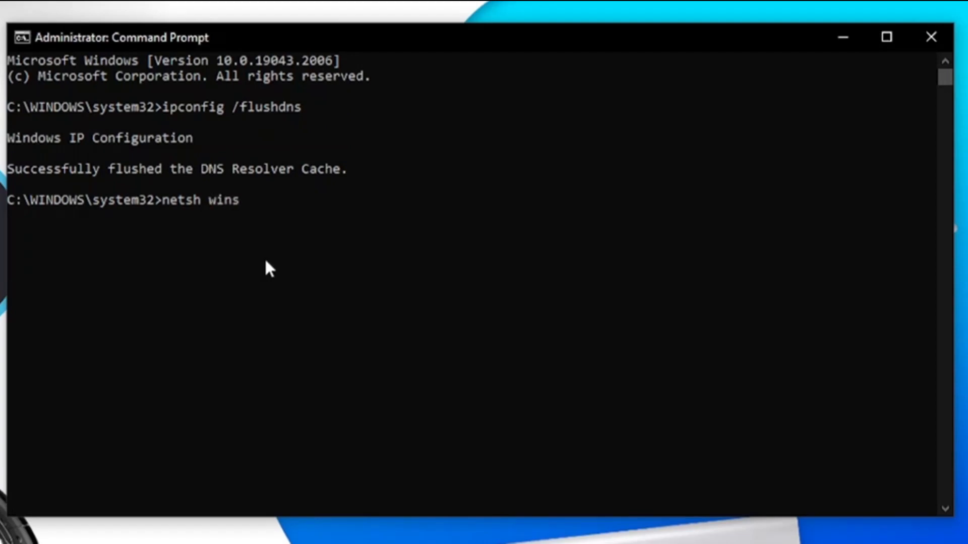
{"action": "type", "text": "ock"}
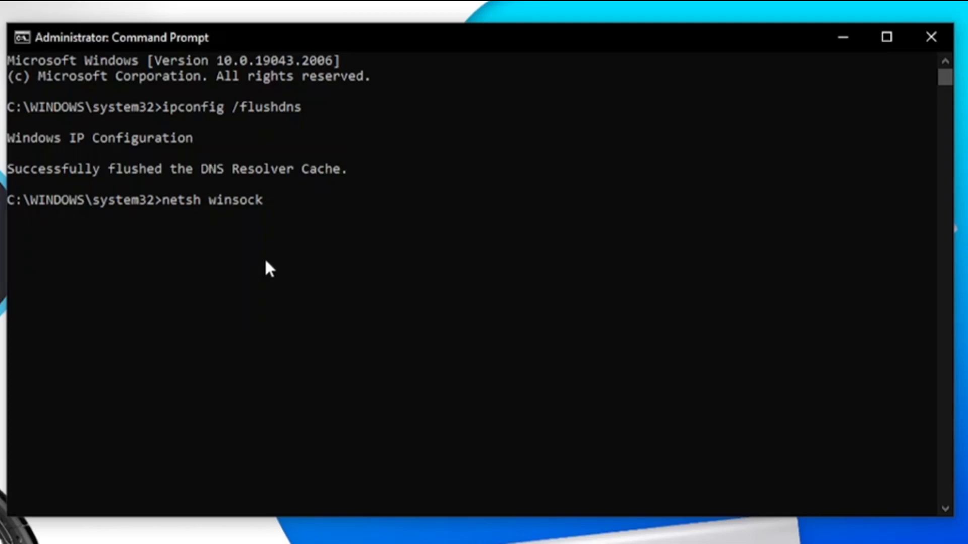
{"action": "key", "text": "enter"}
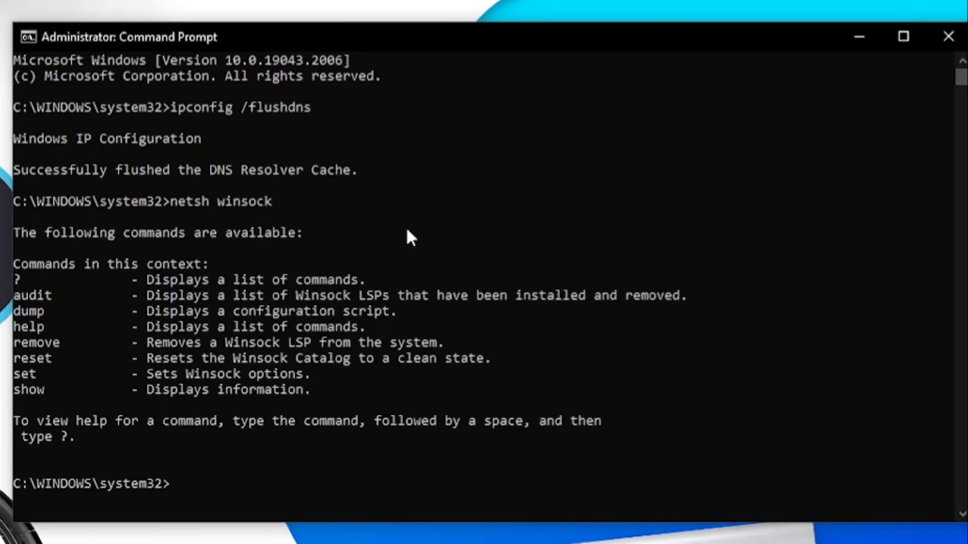
- Run netsh winsock reset to reset the Winsock Catalog, then exit Command Prompt
{"action": "type", "text": "n"}
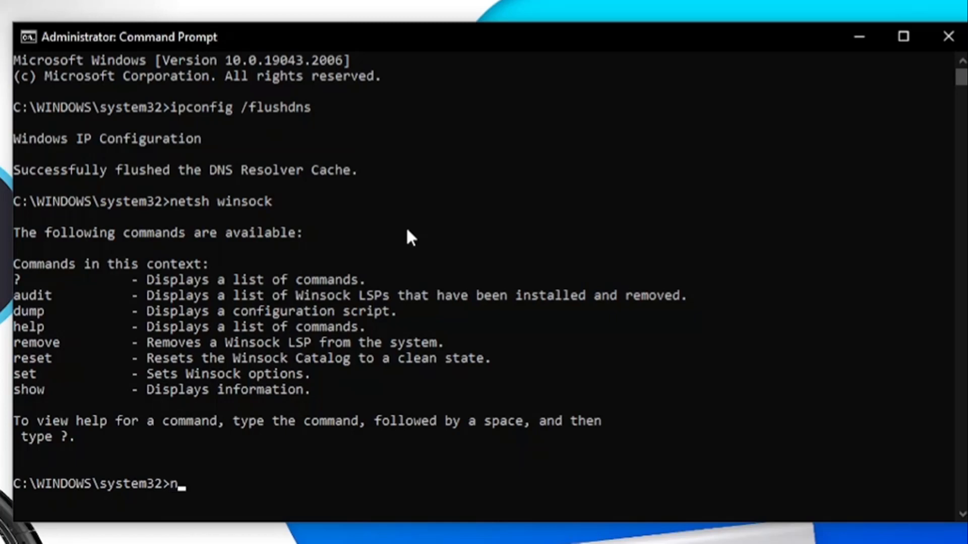
{"action": "type", "text": "etsh"}
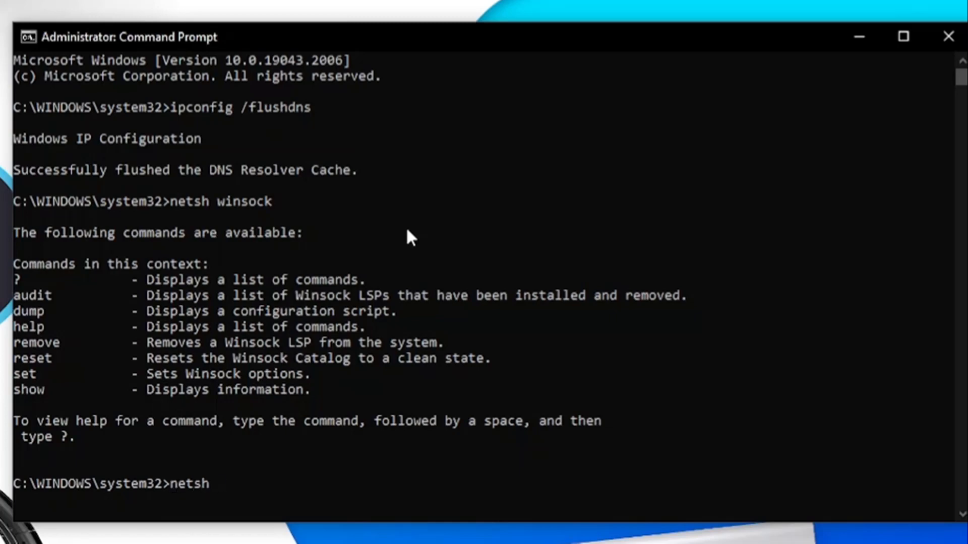
{"action": "type", "text": "win"}
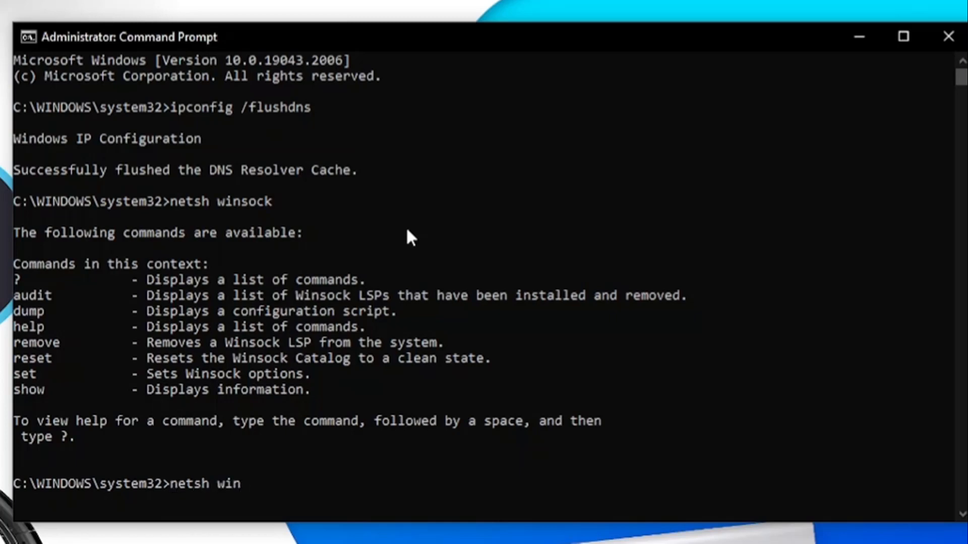
{"action": "type", "text": "so"}
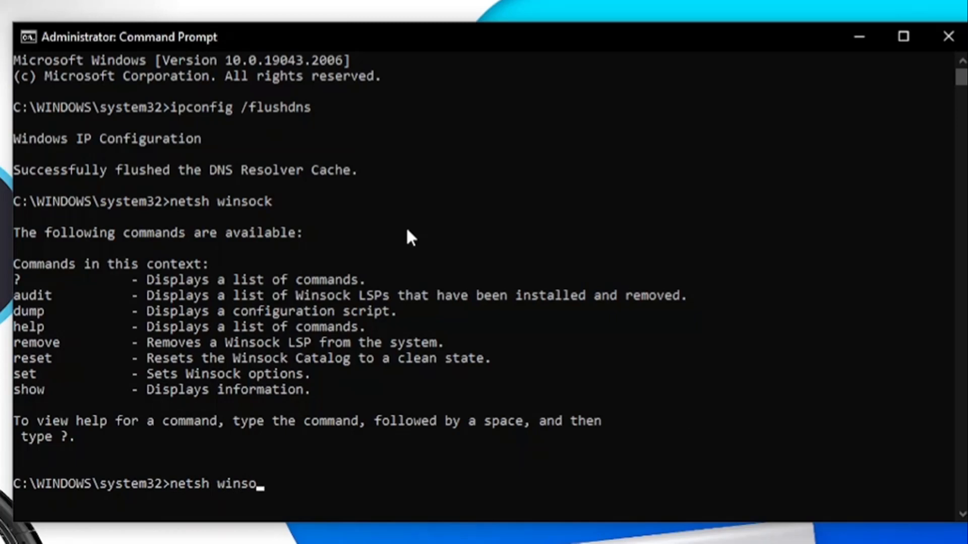
{"action": "type", "text": "ck"}
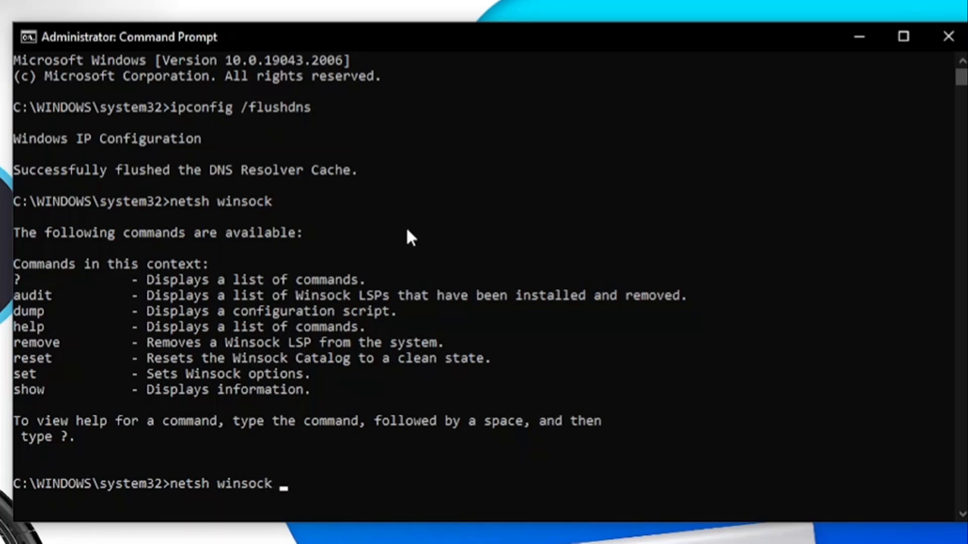
{"action": "type", "text": "reset"}
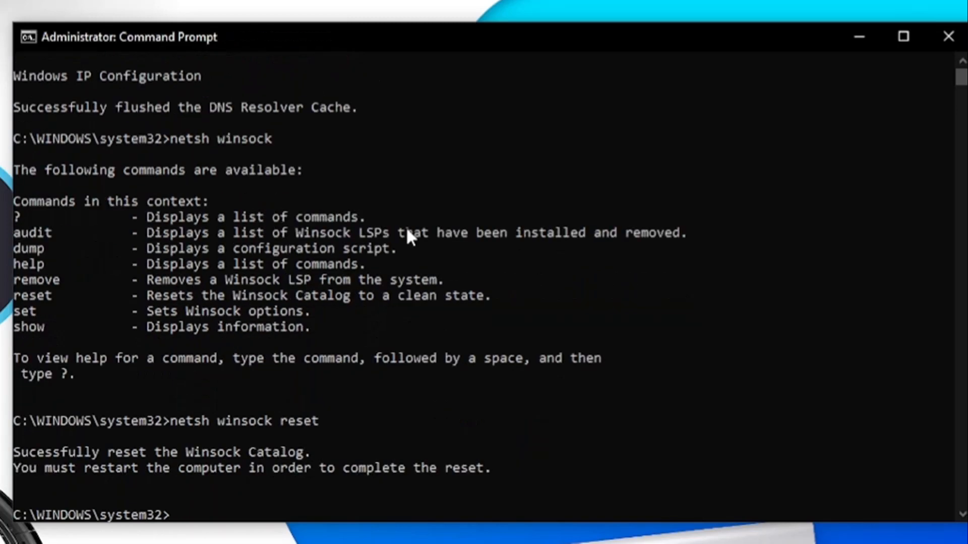
{"action": "mouse_move", "coordinate": [228, 388]}
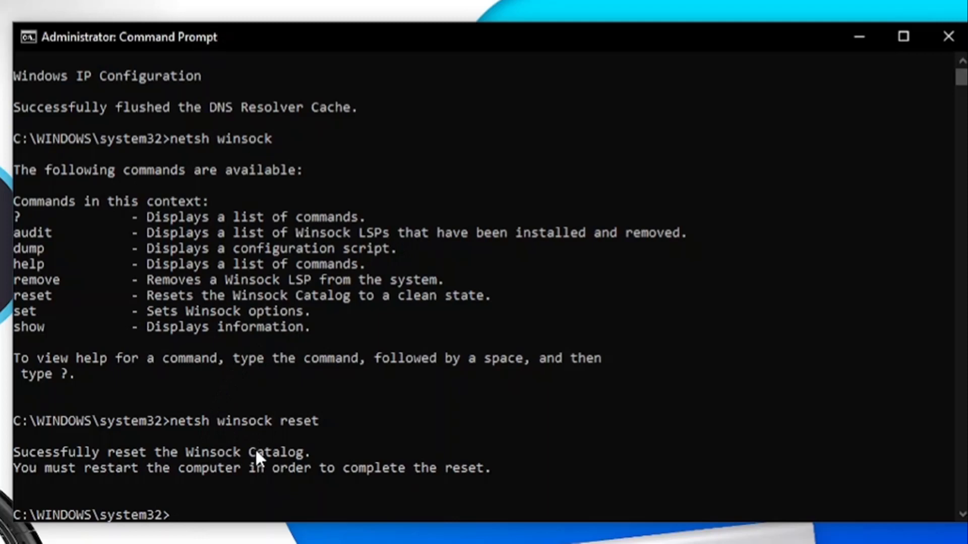
{"action": "mouse_move", "coordinate": [333, 500]}
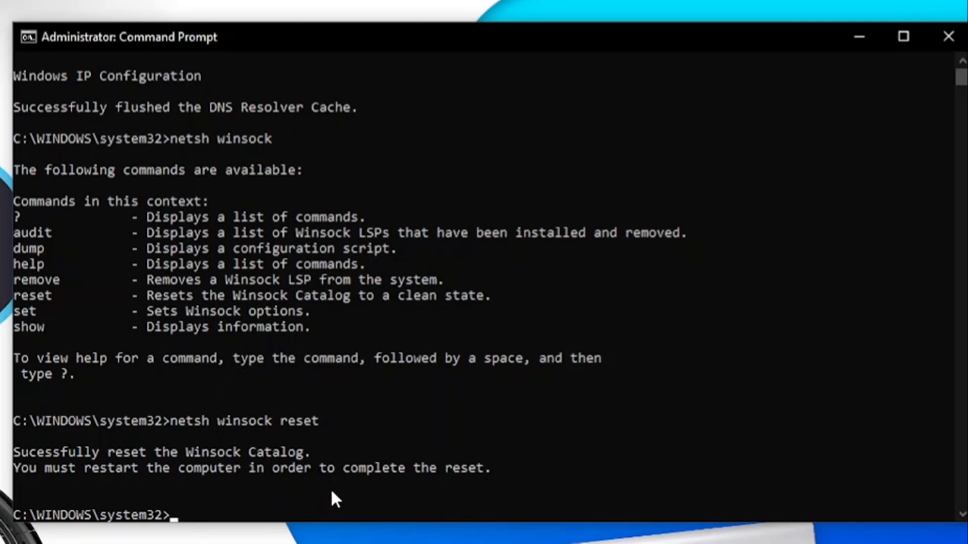
{"action": "mouse_move", "coordinate": [273, 515]}
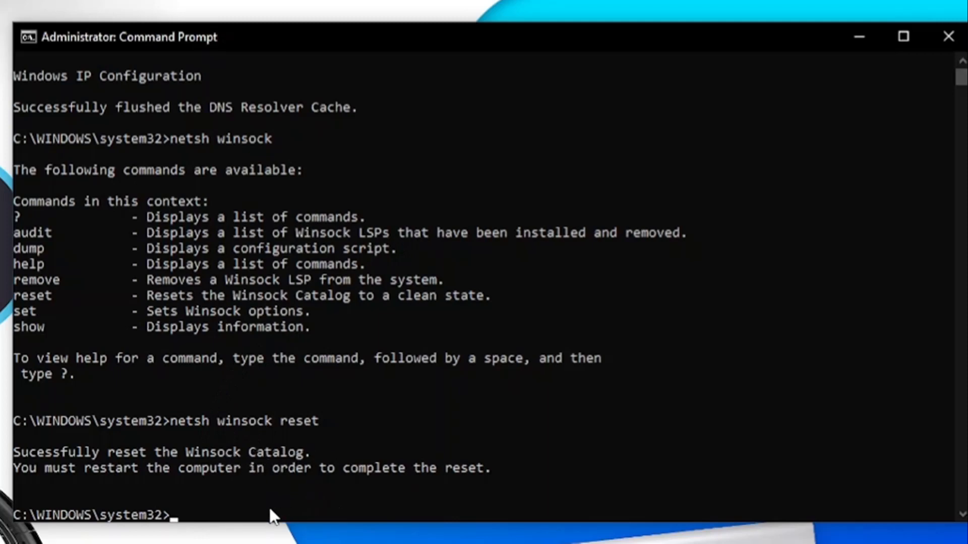
{"action": "type", "text": "ex"}
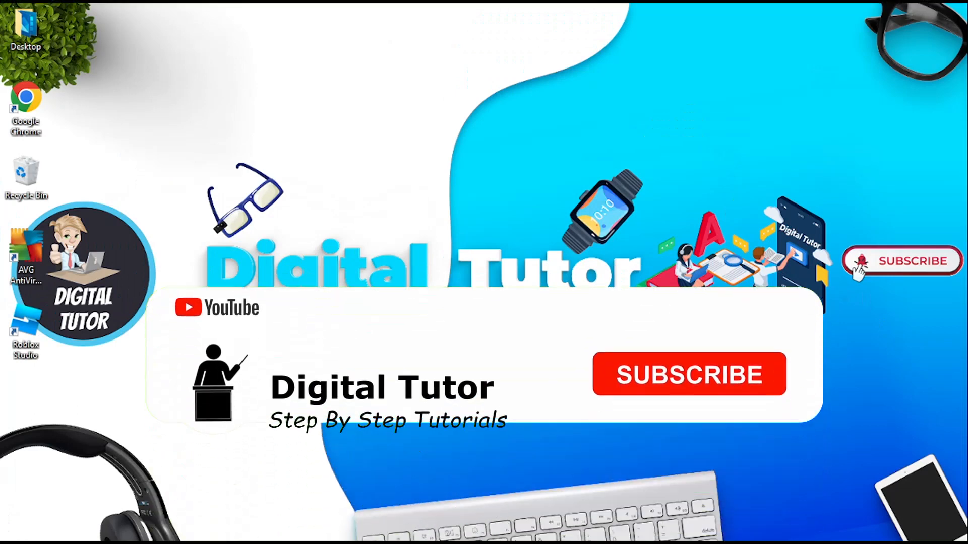
- Search the computer for 'control Panel' from the taskbar
{"action": "left_click", "coordinate": [689, 373]}
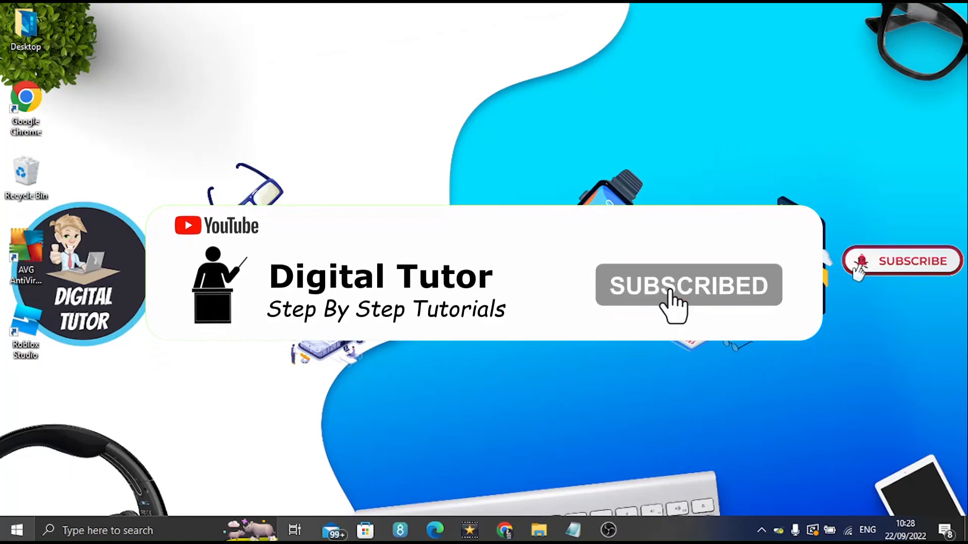
{"action": "type", "text": "control Panel"}
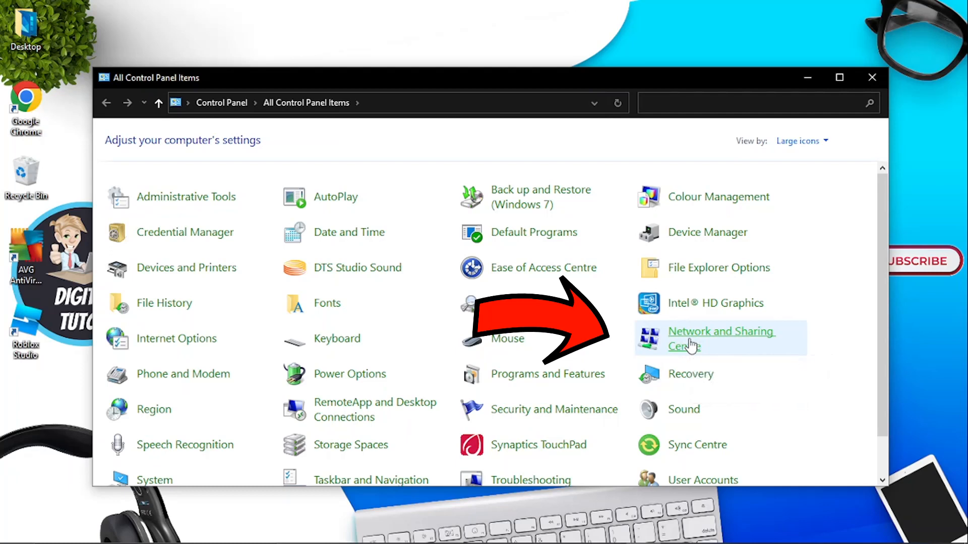
- Open Network and Sharing Centre from All Control Panel Items
{"action": "left_click", "coordinate": [720, 338]}
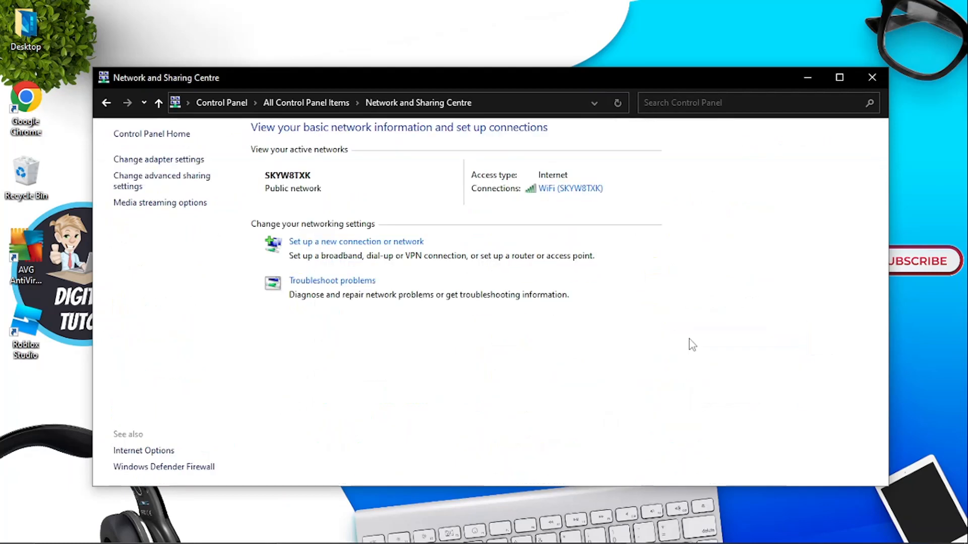
{"action": "mouse_move", "coordinate": [568, 229]}
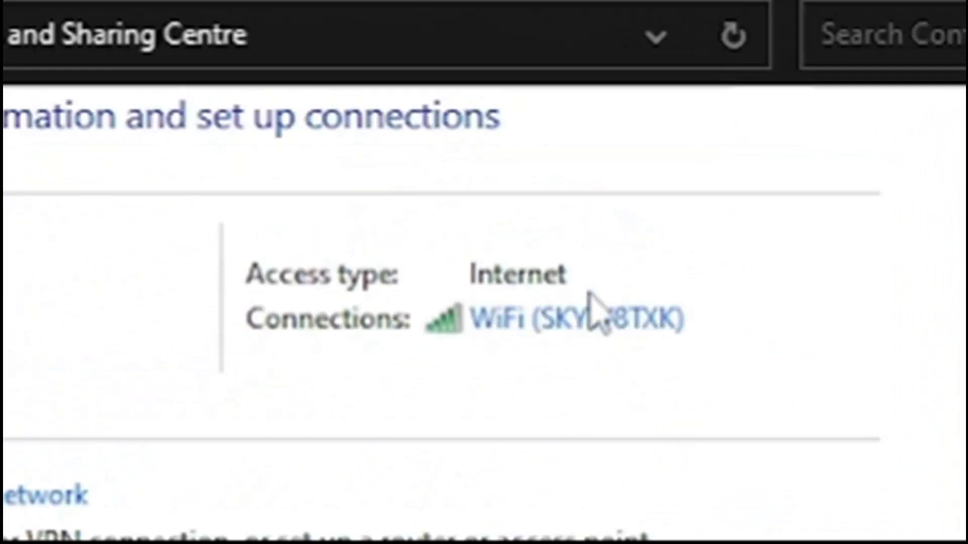
{"action": "mouse_move", "coordinate": [259, 290]}
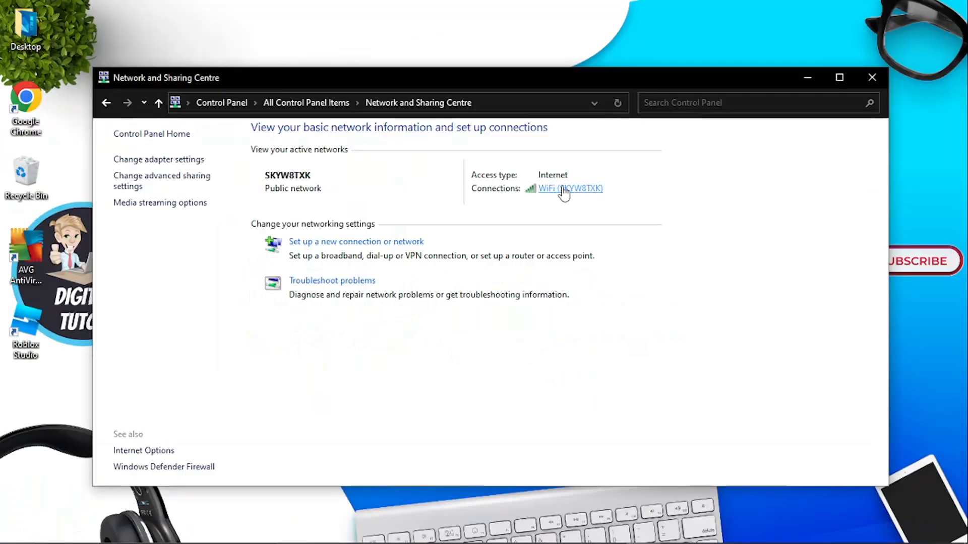
- Open WiFi status, then Properties, and select Internet Protocol Version 4 (TCP/IPv4)
{"action": "left_click", "coordinate": [568, 188]}
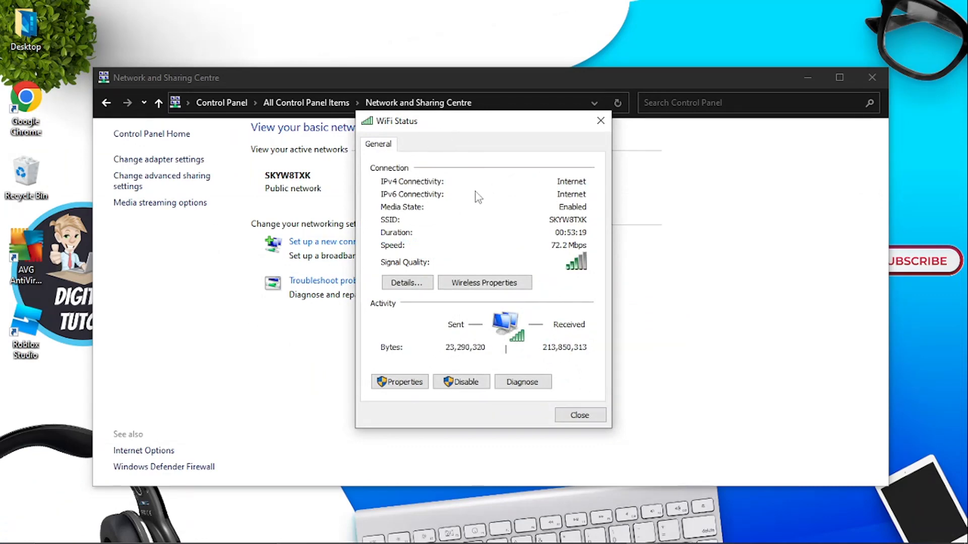
{"action": "mouse_move", "coordinate": [379, 362]}
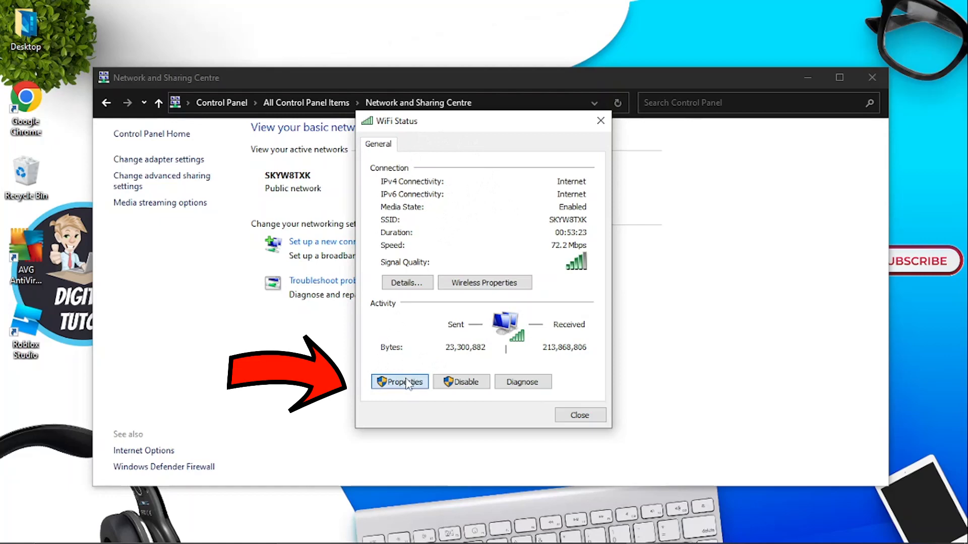
{"action": "left_click", "coordinate": [398, 382]}
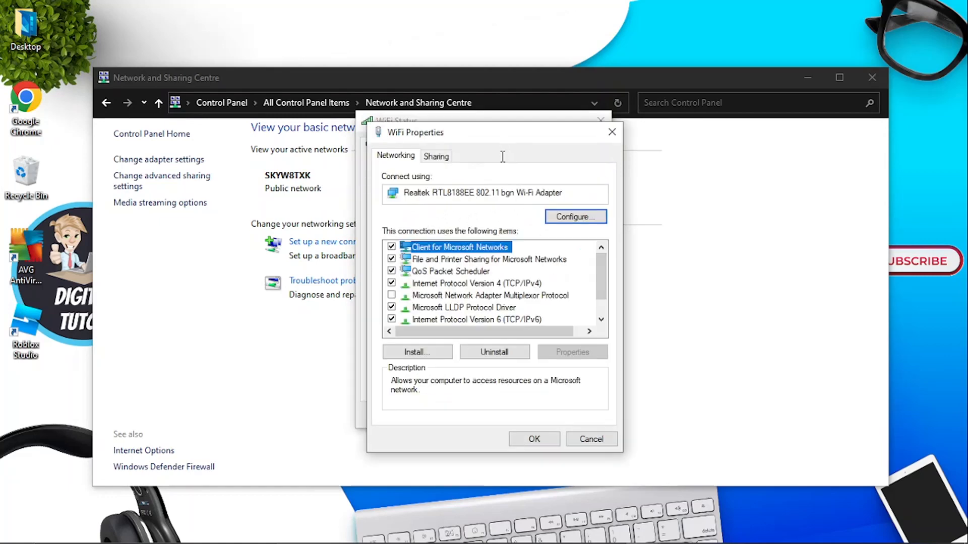
{"action": "mouse_move", "coordinate": [455, 142]}
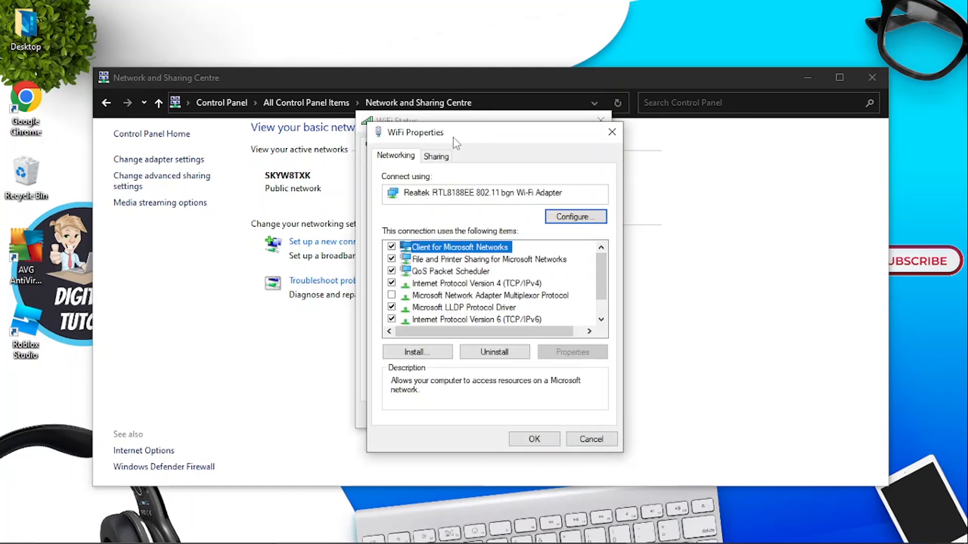
{"action": "mouse_move", "coordinate": [521, 239]}
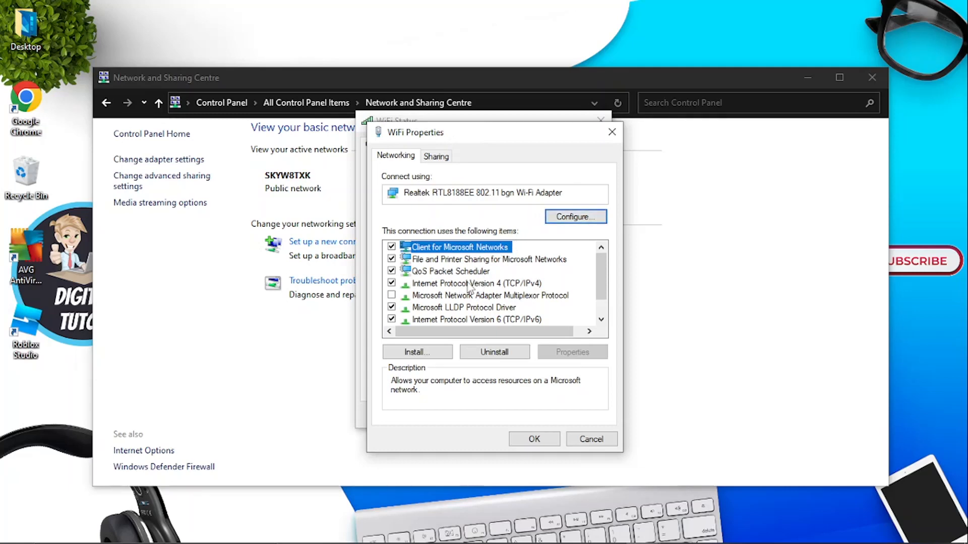
{"action": "left_click", "coordinate": [476, 283]}
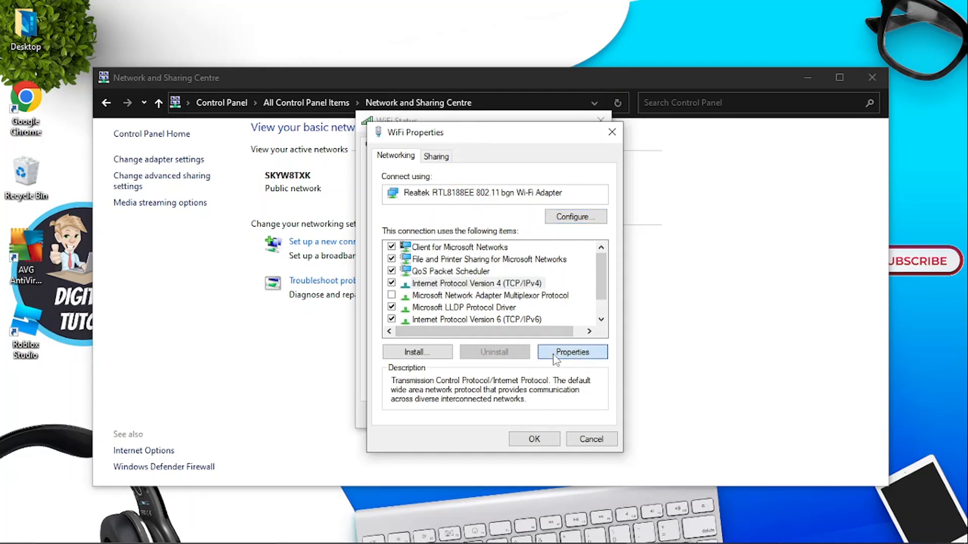
- Enter manual IPv4 DNS servers: preferred 1.1.1.1, alternative 1.0.0.1
{"action": "left_click", "coordinate": [571, 352]}
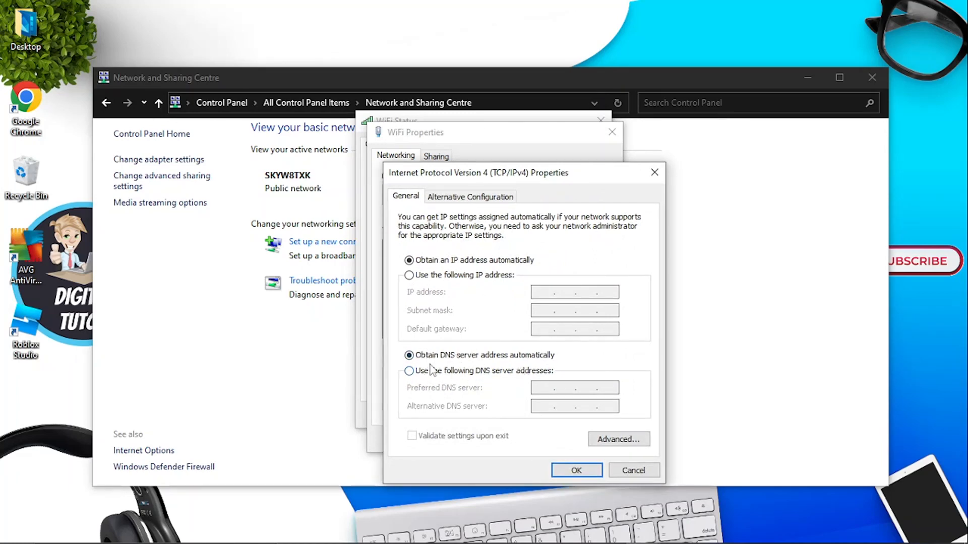
{"action": "left_click", "coordinate": [409, 371]}
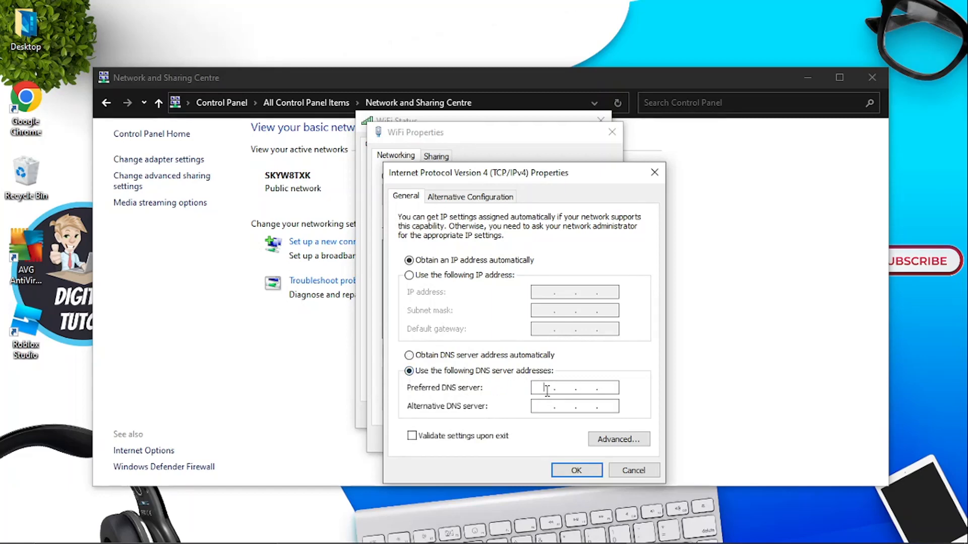
{"action": "type", "text": "1."}
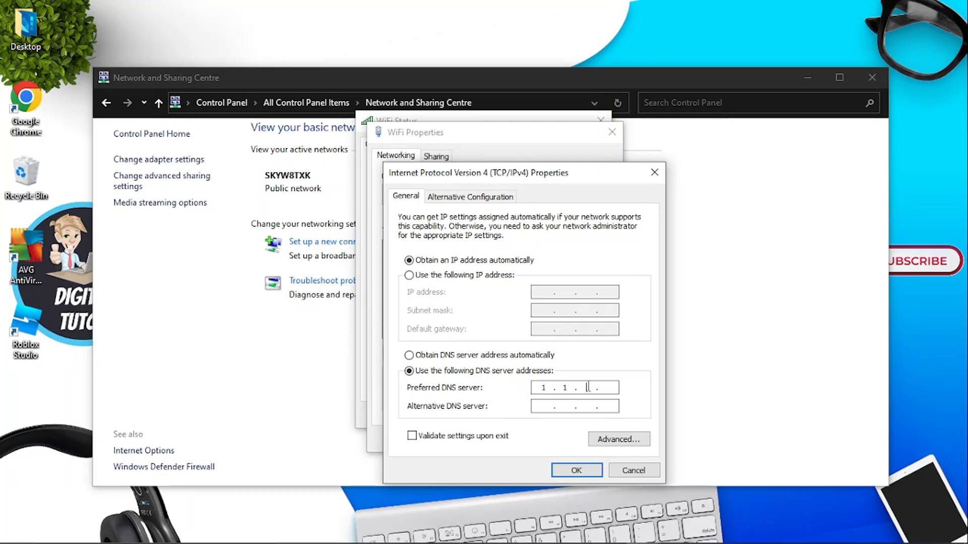
{"action": "type", "text": "1"}
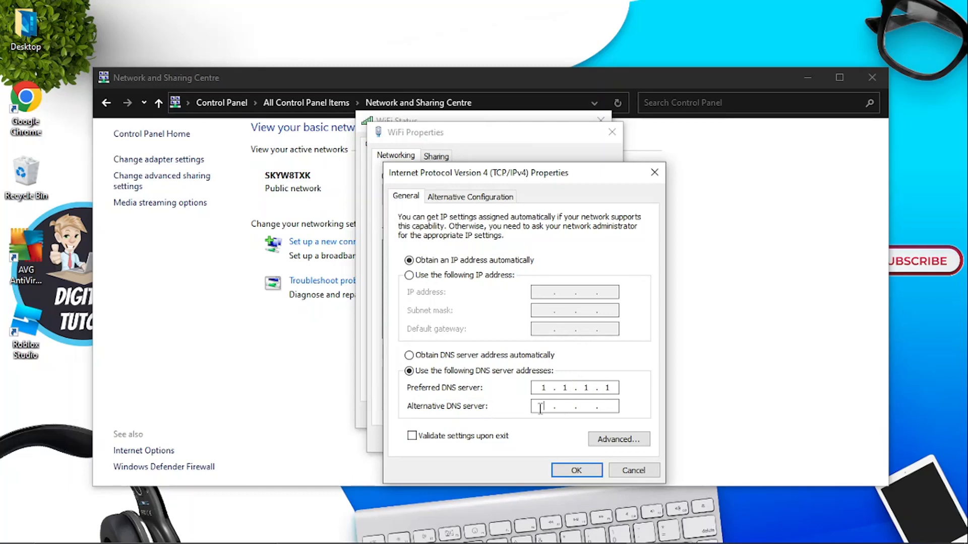
{"action": "type", "text": "1 . . ."}
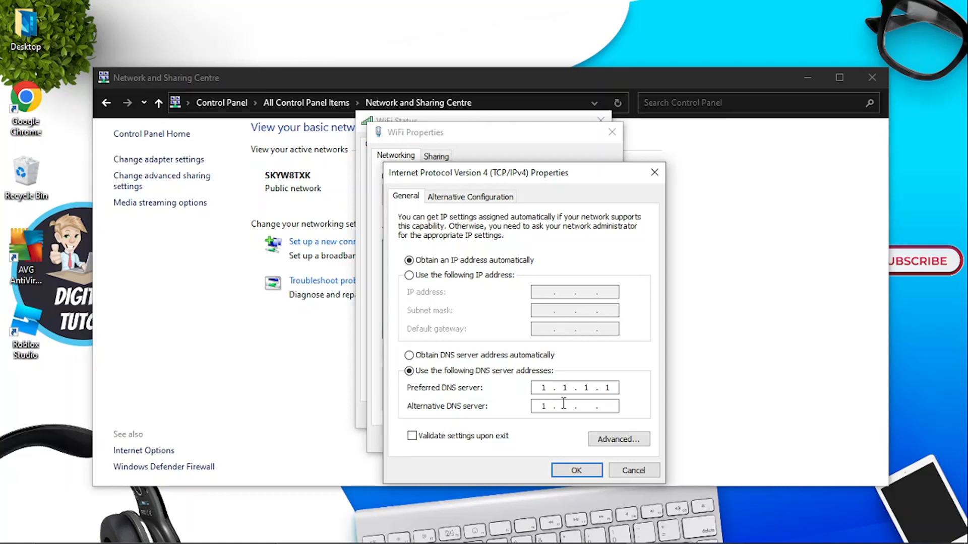
{"action": "type", "text": "0"}
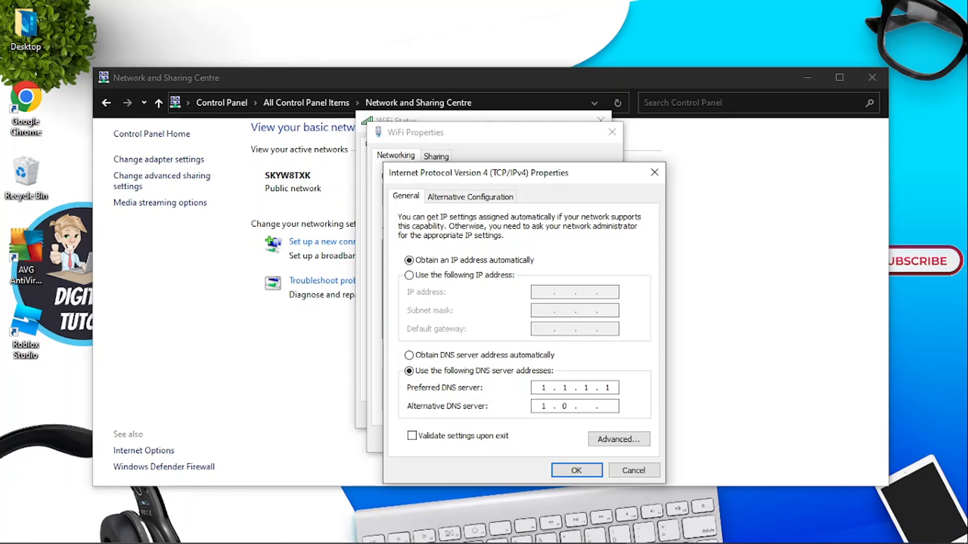
{"action": "type", "text": "0"}
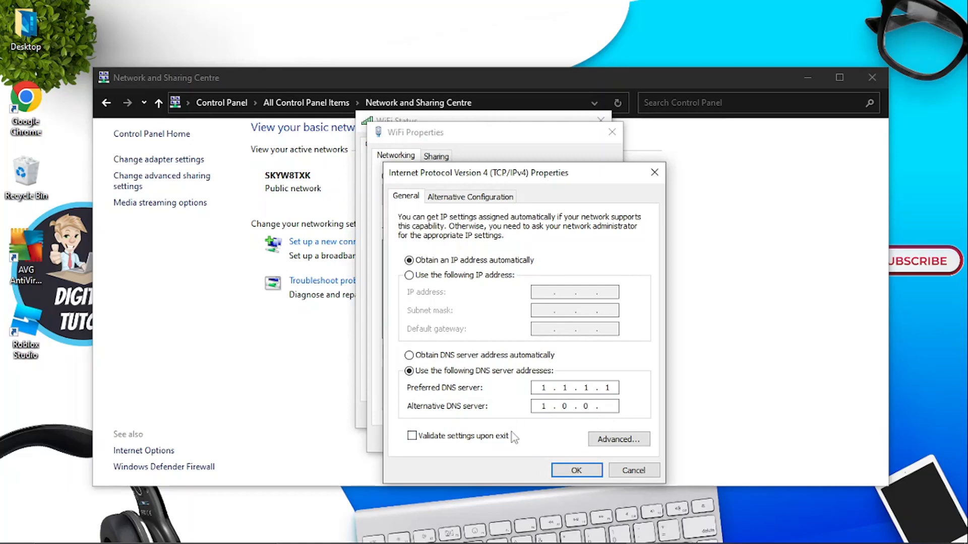
{"action": "type", "text": "1"}
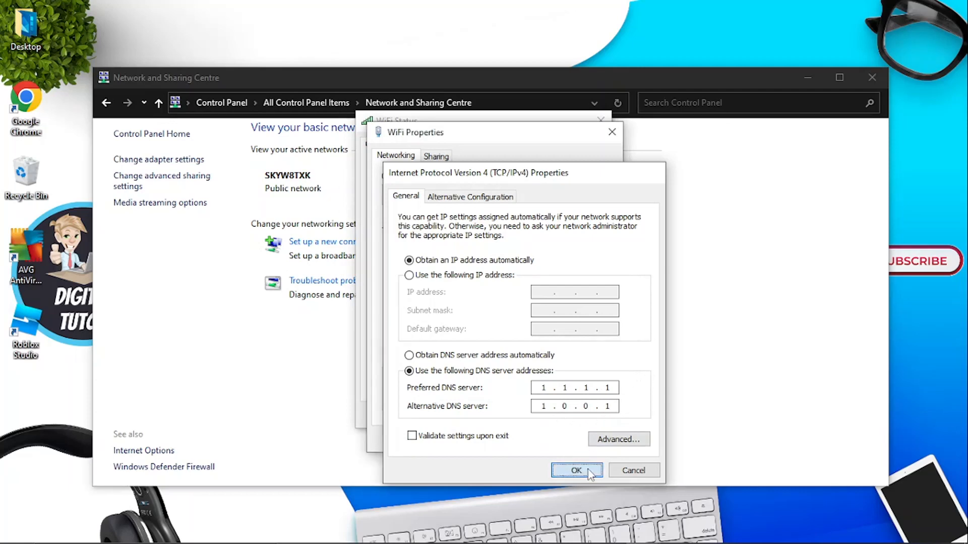
- Confirm the DNS settings and close WiFi Properties, WiFi Status and Network and Sharing Centre
{"action": "left_click", "coordinate": [577, 471]}
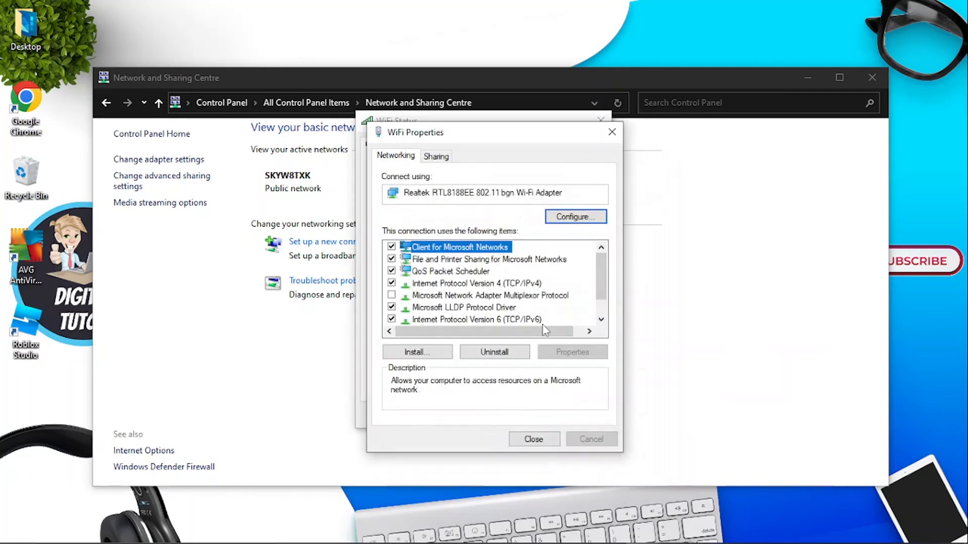
{"action": "left_click", "coordinate": [533, 439]}
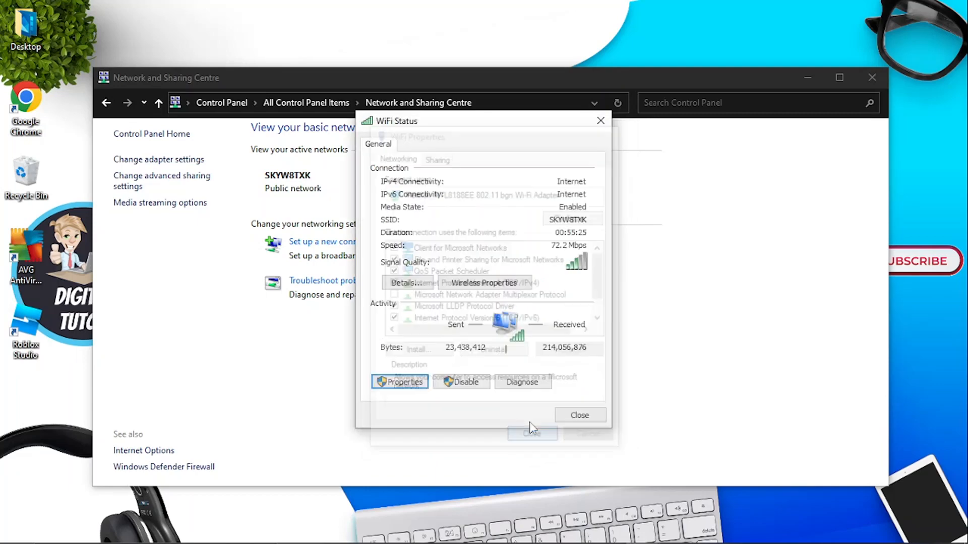
{"action": "left_click", "coordinate": [578, 415]}
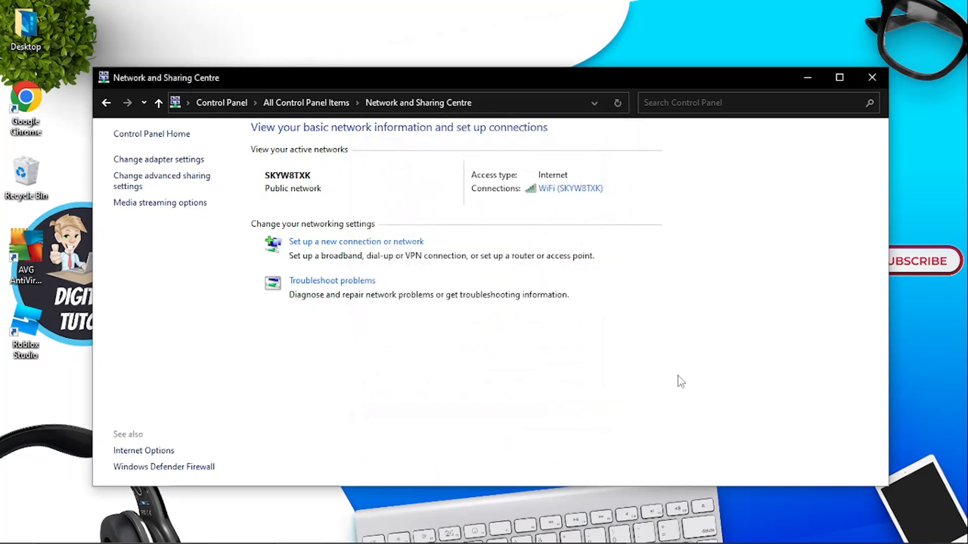
{"action": "left_click", "coordinate": [871, 77]}
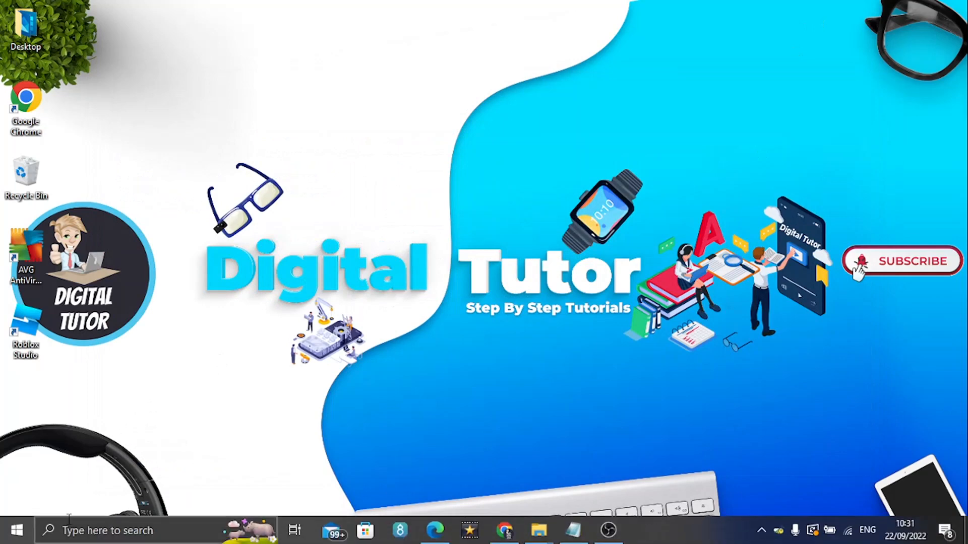
{"action": "left_click", "coordinate": [16, 530]}
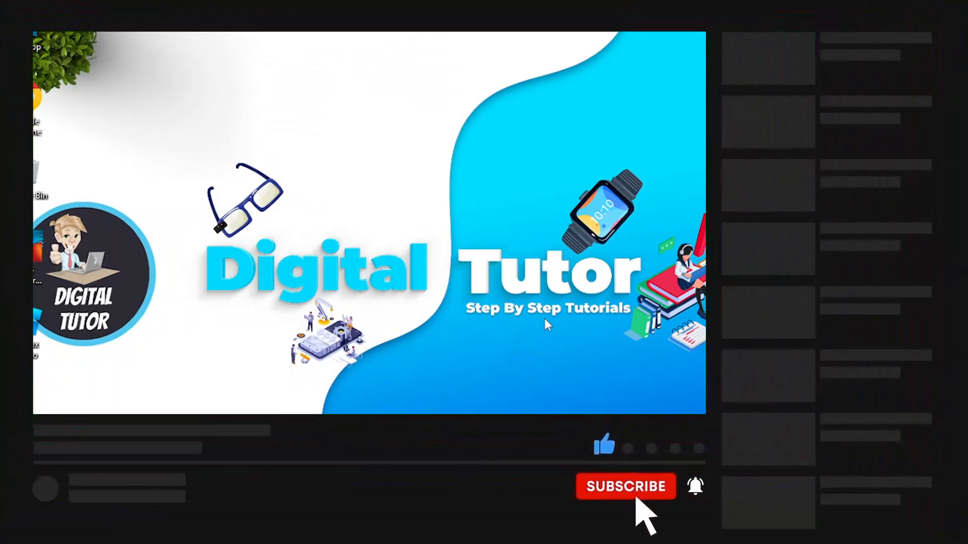
{"action": "left_click", "coordinate": [625, 486]}
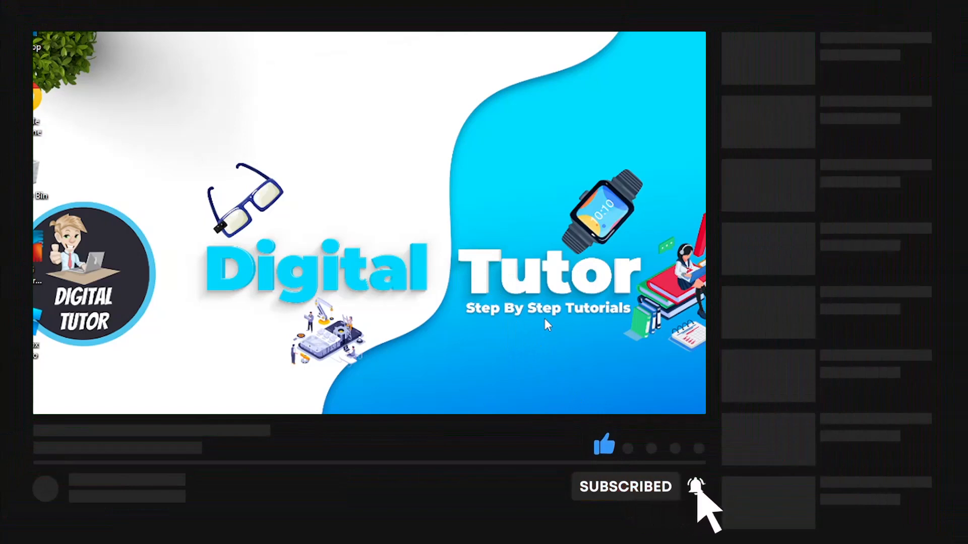